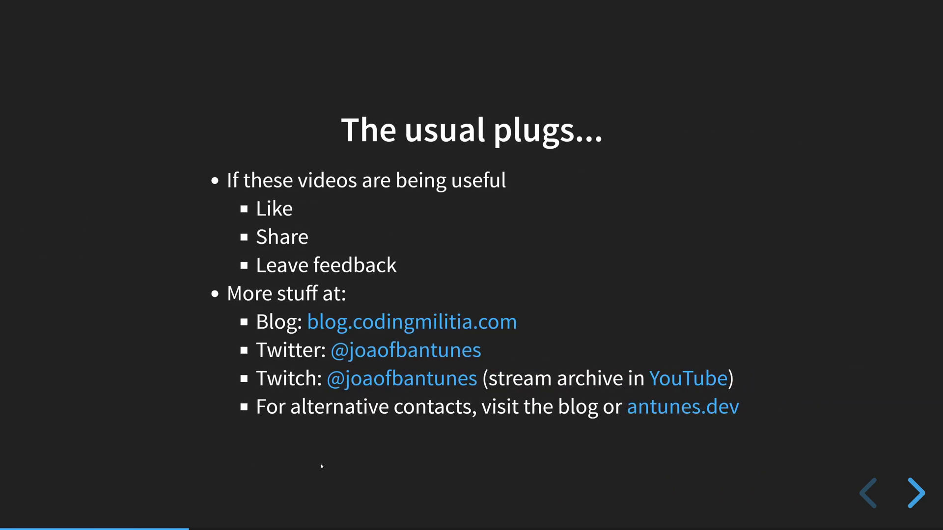
Switch from the slides to Rider's Register.cshtml.cs tab at OnPostAsync
left_click(916, 492)
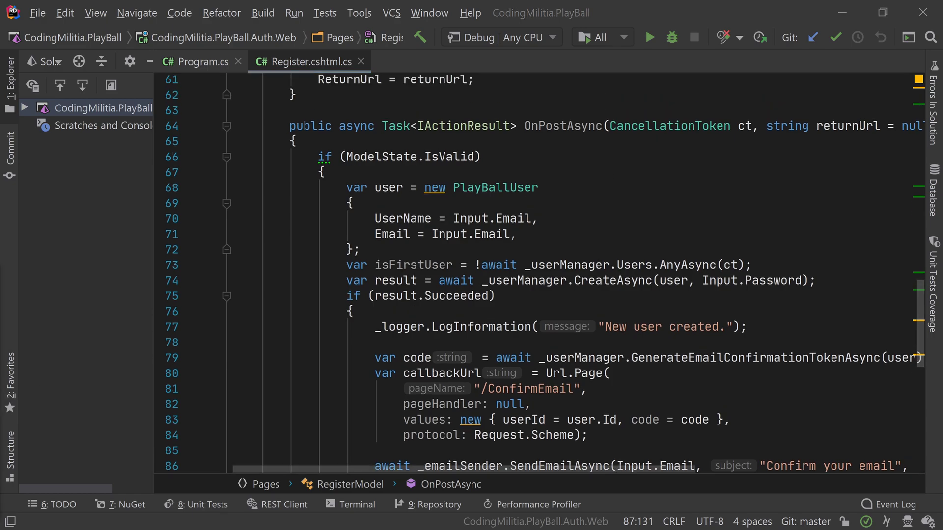
Delete the 'var isFirstUser' line and place the cursor after _logger.LogInformation
left_click(593, 373)
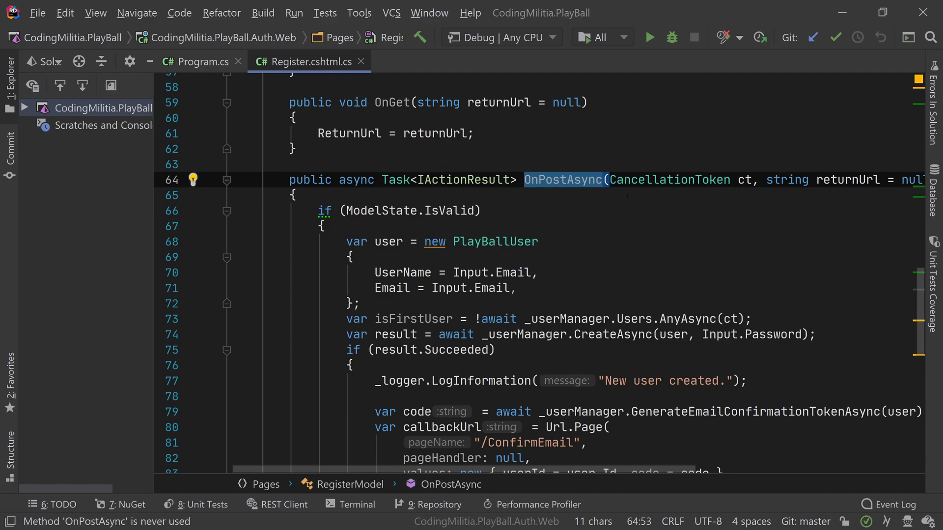
scroll("down", 3)
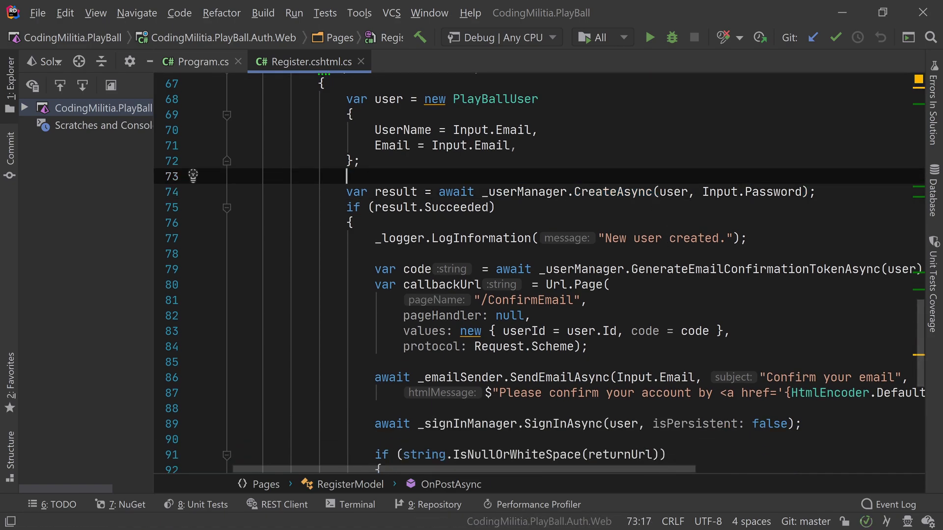
left_click(343, 191)
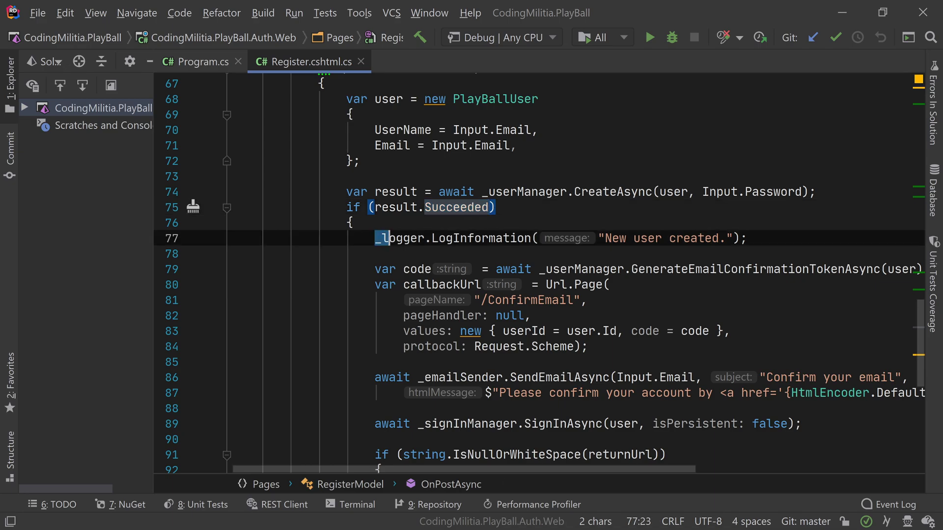
left_click(557, 377)
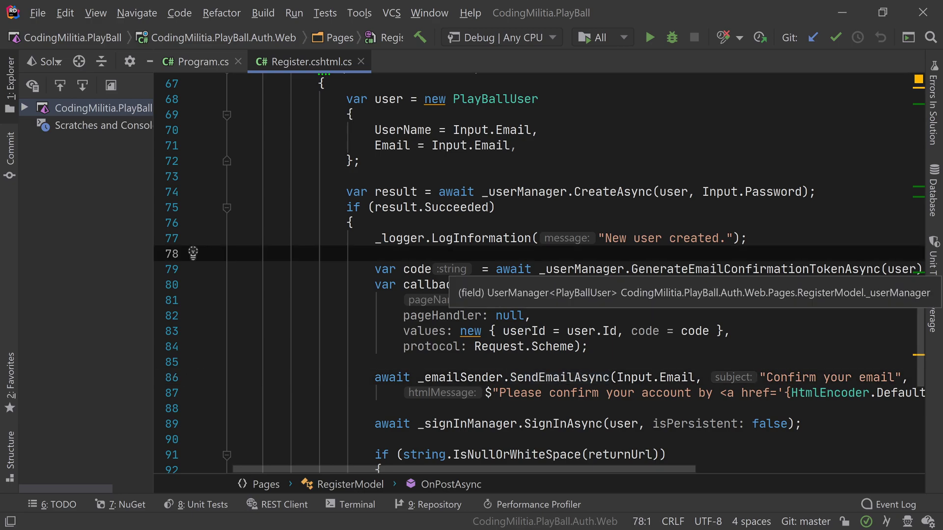
Add _eventBus.Publish(new UserRegisteredEvent()) on line 78 and select that line
type("_eventNB")
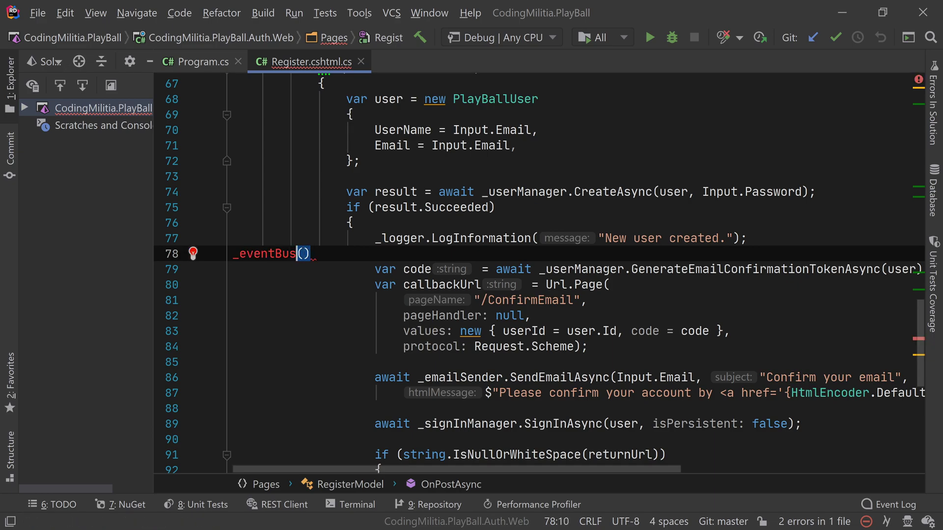
type(".Publish")
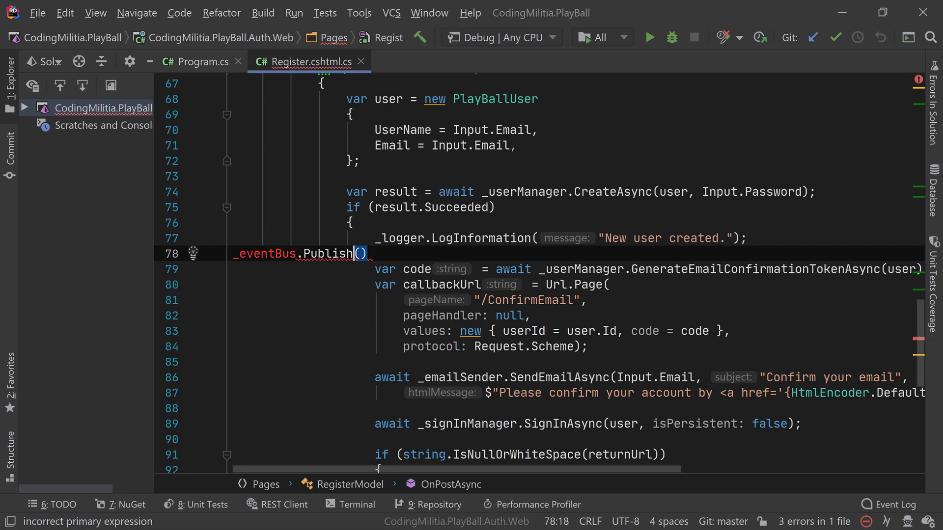
type("new")
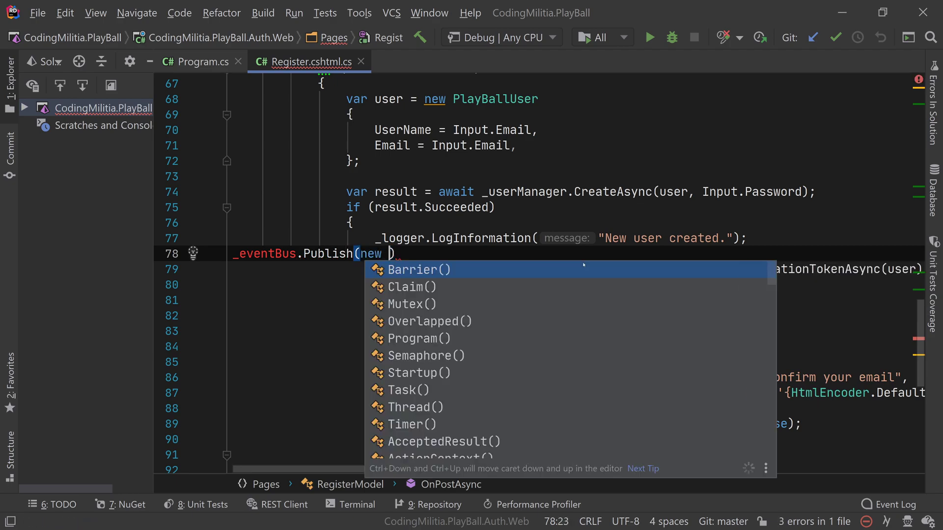
type("U")
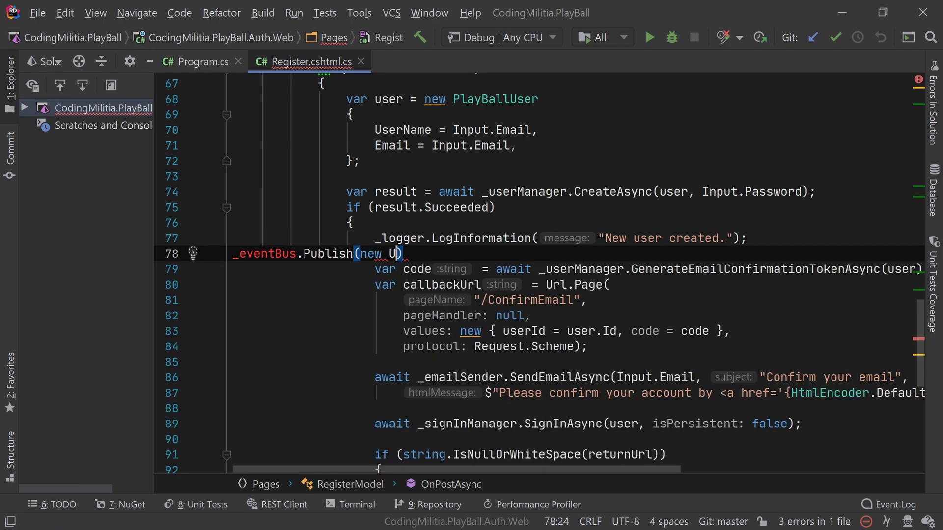
type("serRegistered")
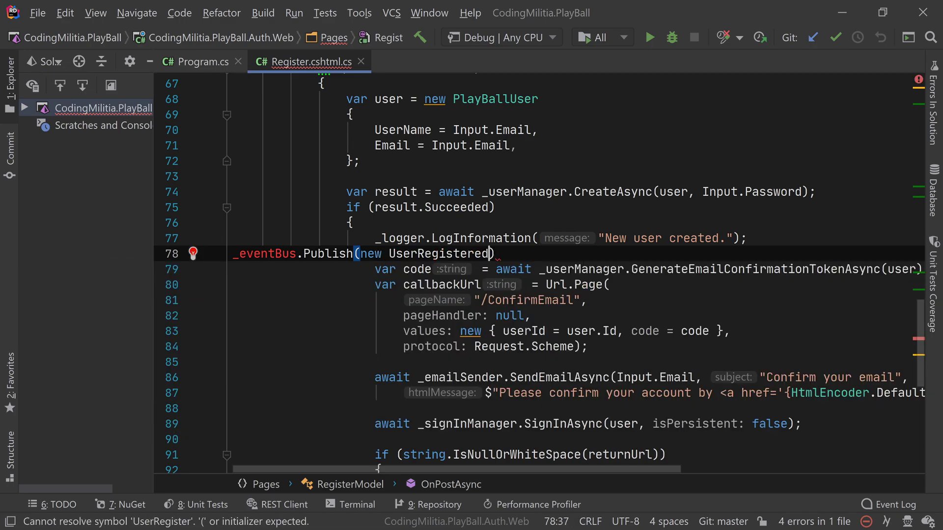
type("Event")
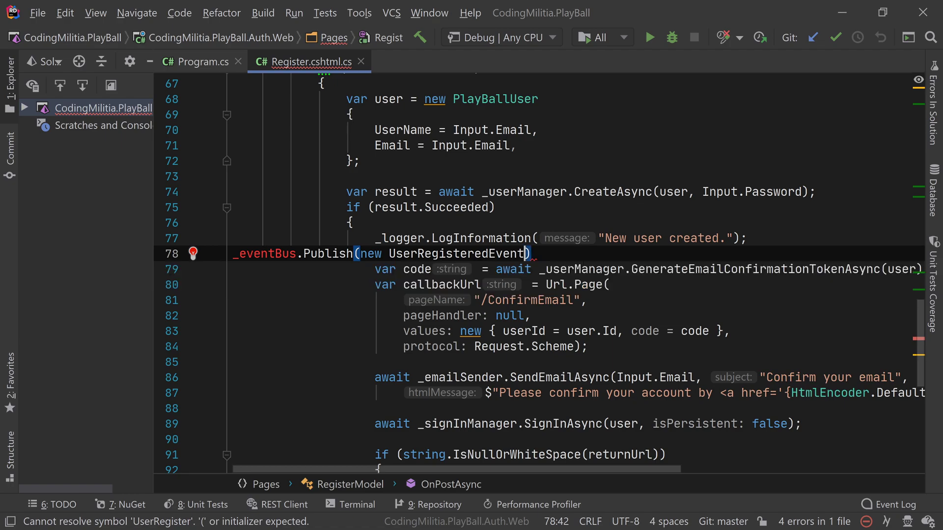
type("()")
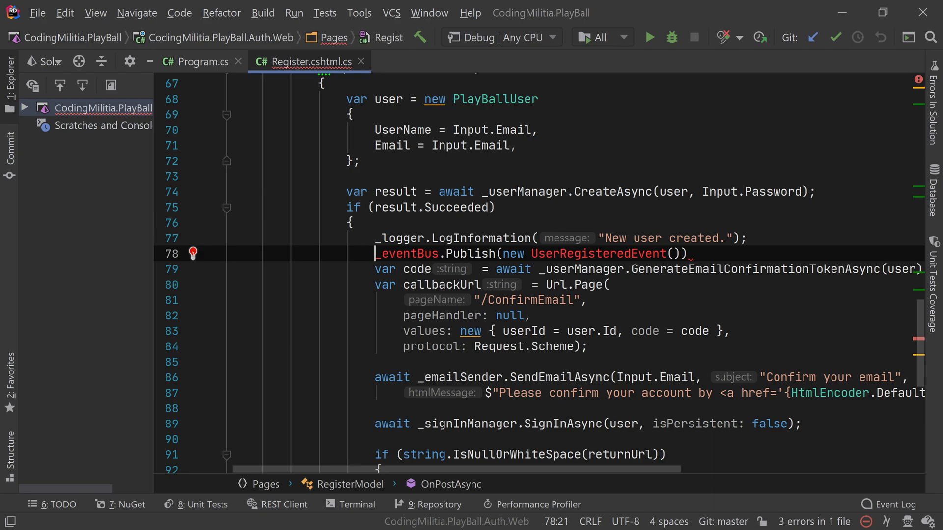
triple_click(530, 253)
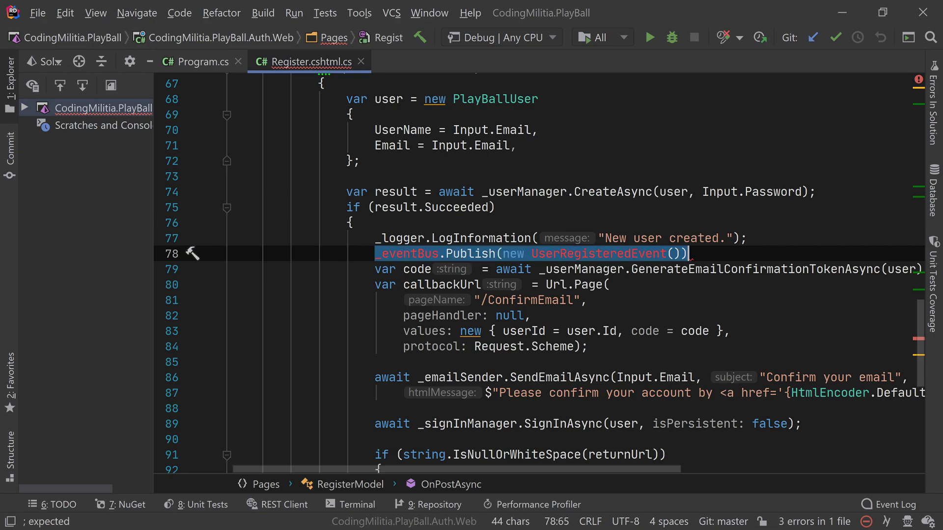